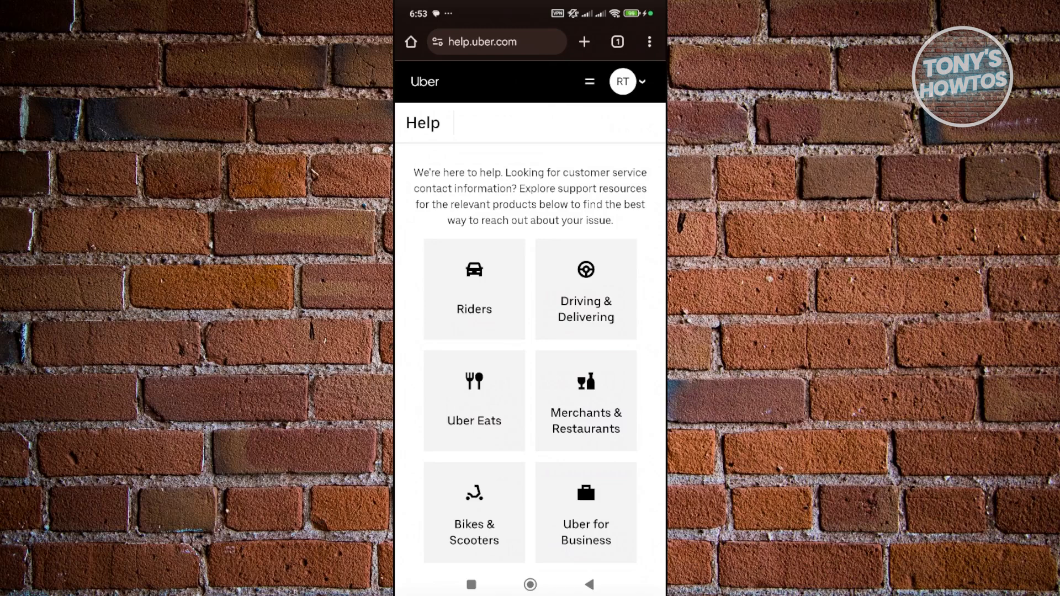
- Go to Driving & Delivering help and choose the Account & app topic list
left_click(585, 290)
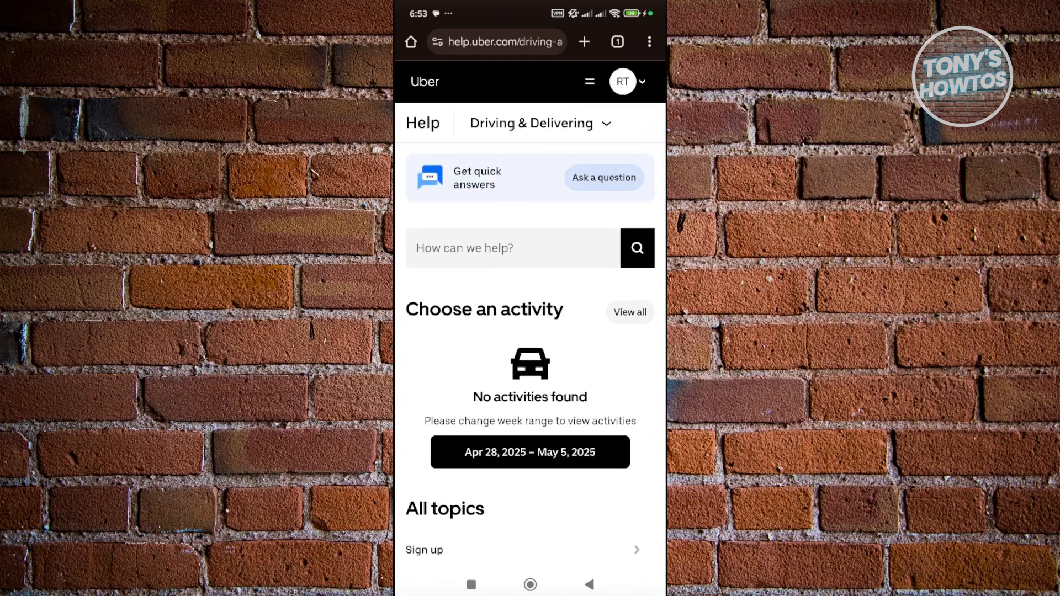
scroll("down", 3)
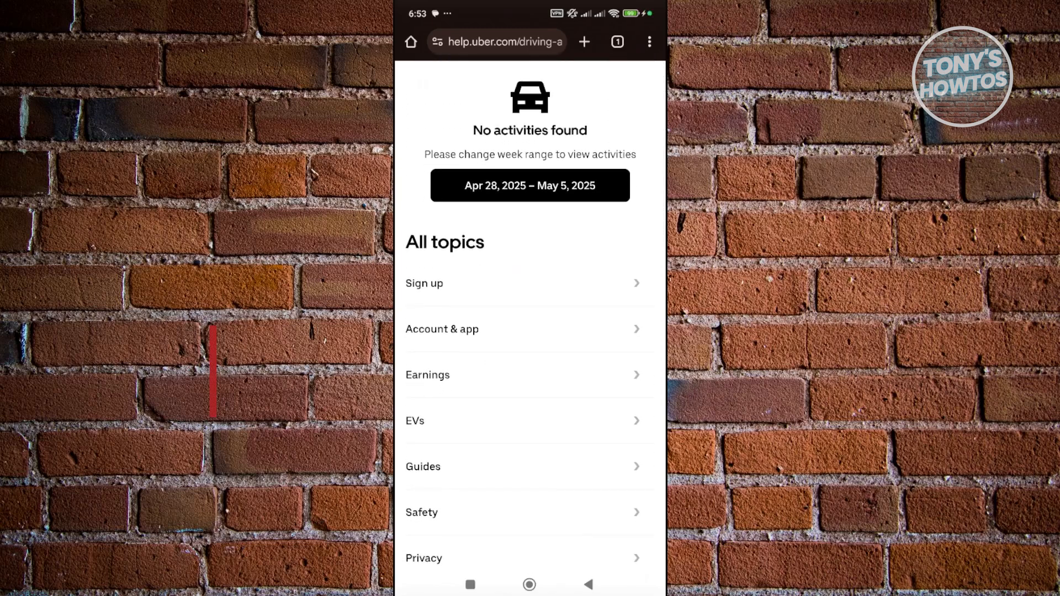
left_click(441, 329)
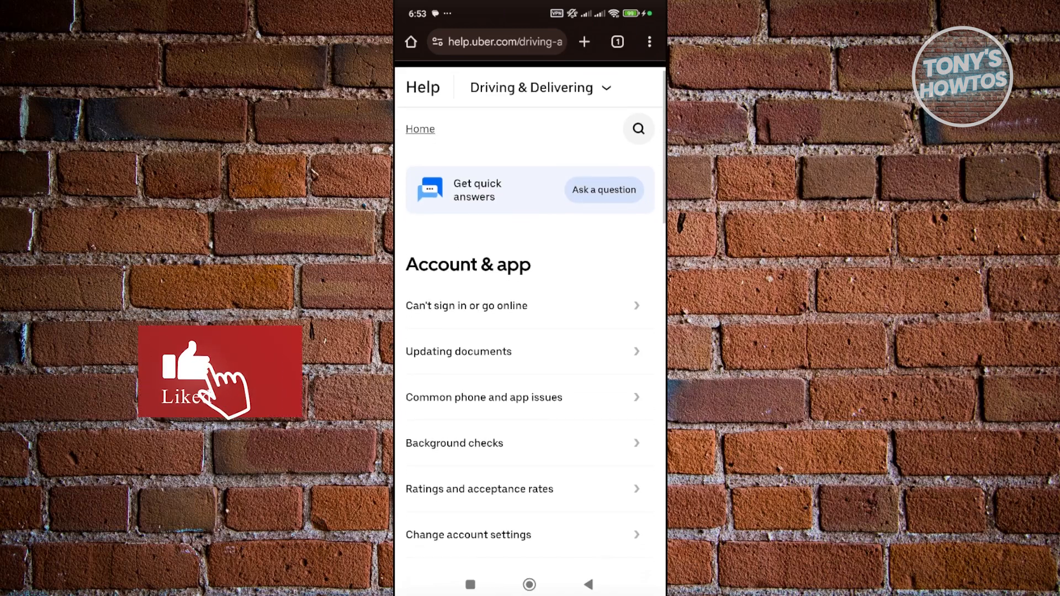
scroll("down", 3)
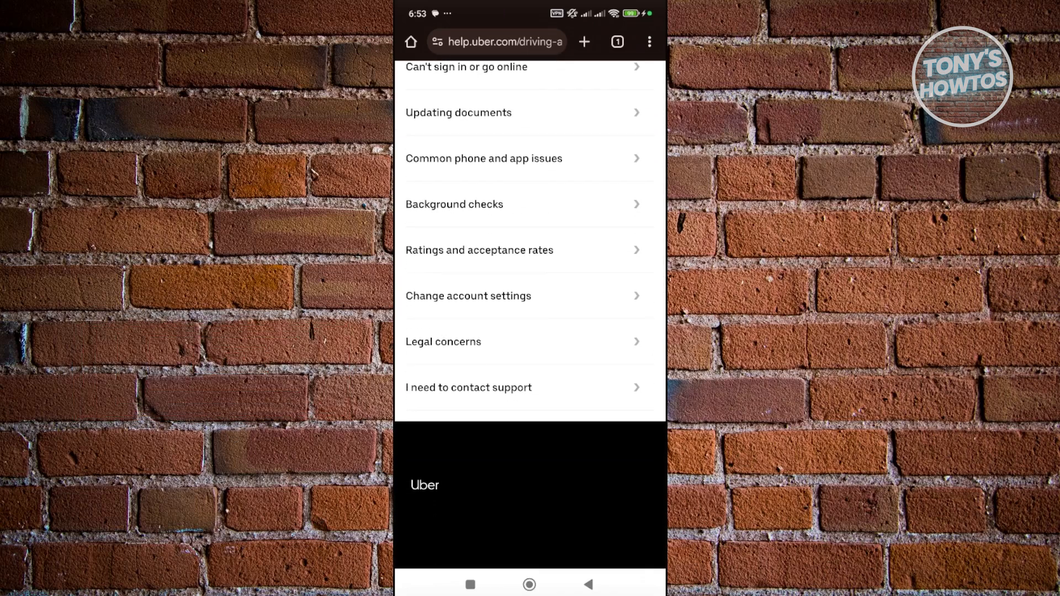
- Start the 'I need to contact support' form, switch on Other, and focus the issue details box
left_click(469, 387)
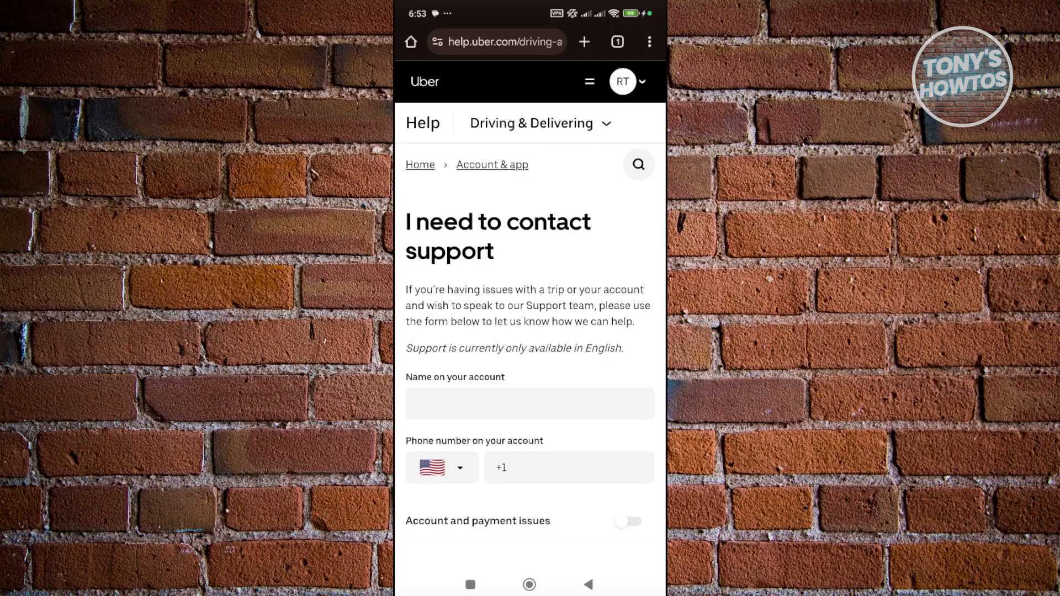
scroll("down", 3)
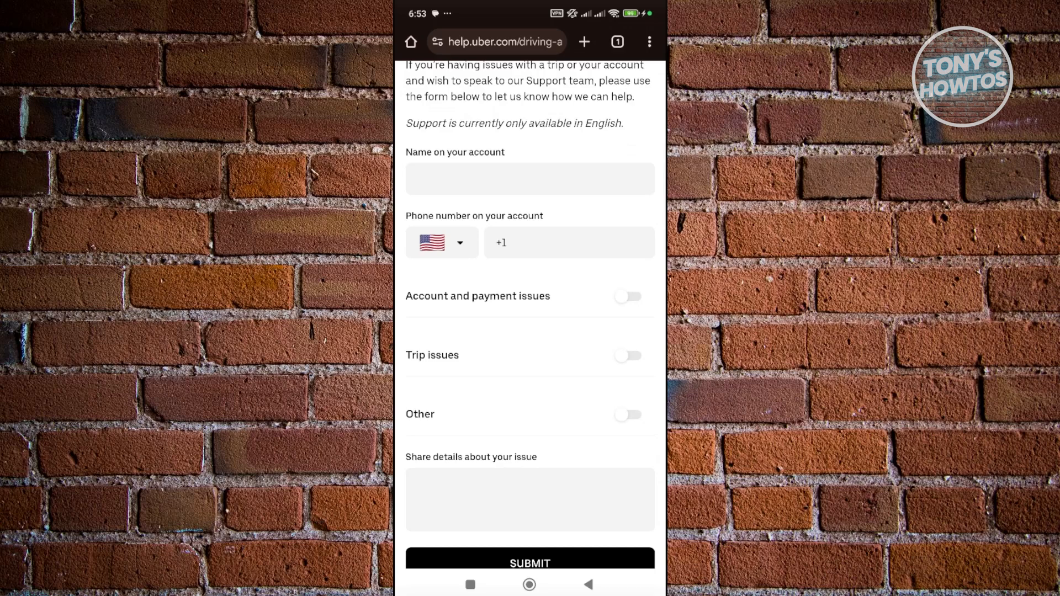
scroll("down", 3)
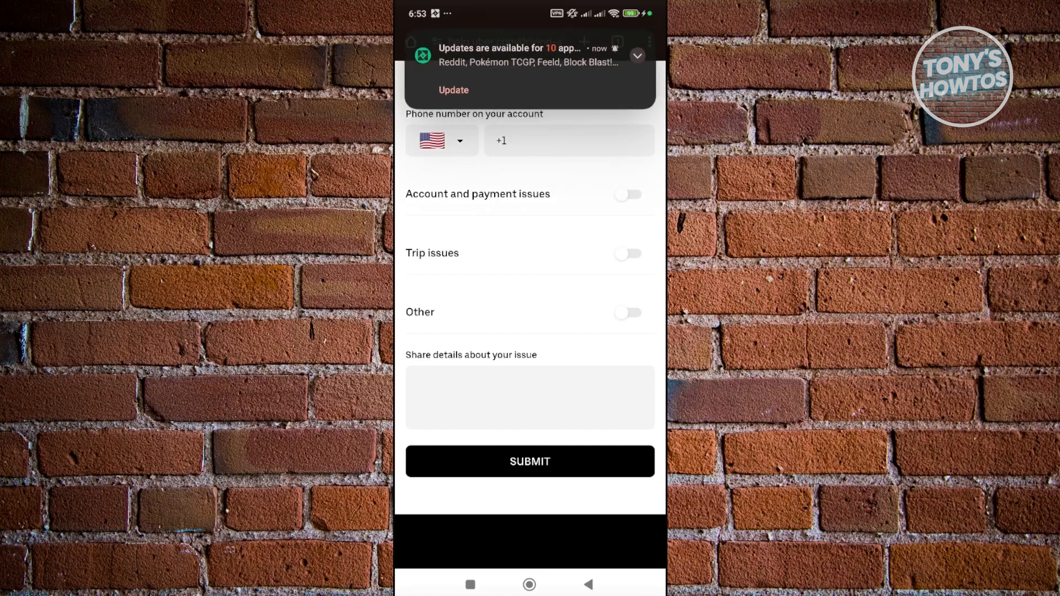
left_click(630, 312)
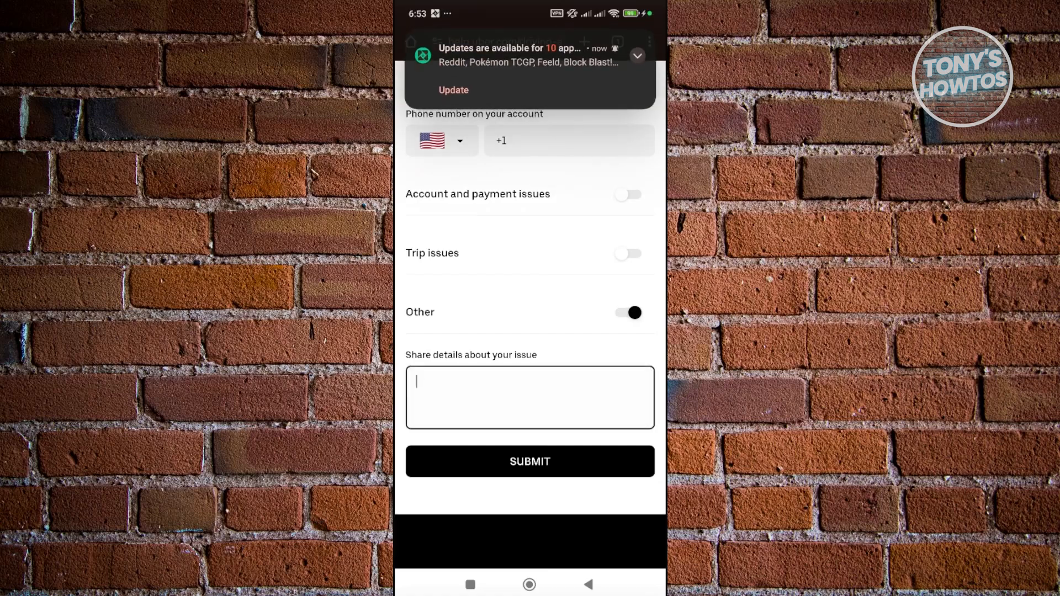
left_click(530, 397)
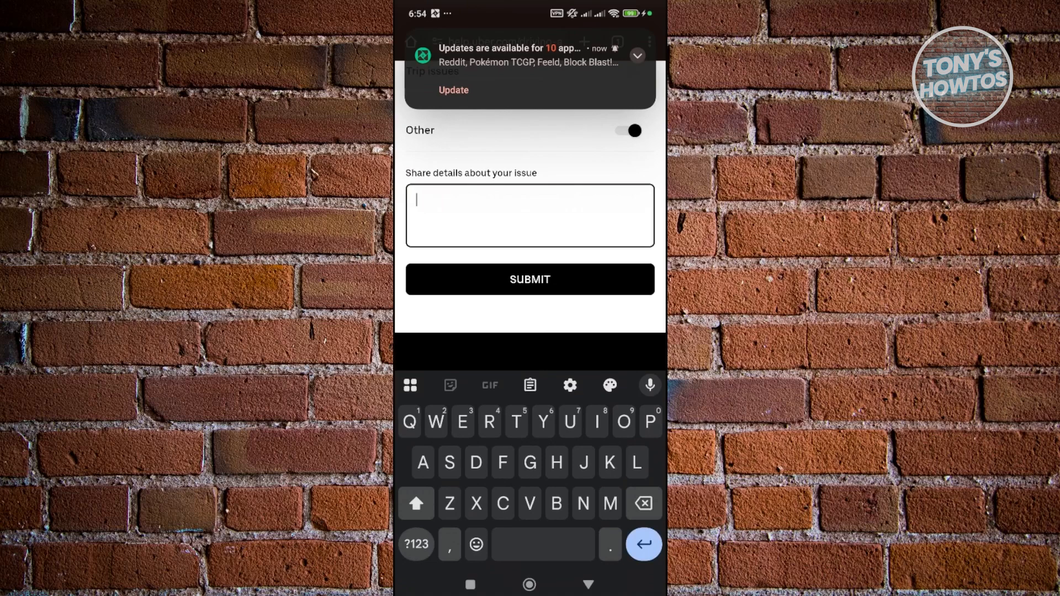